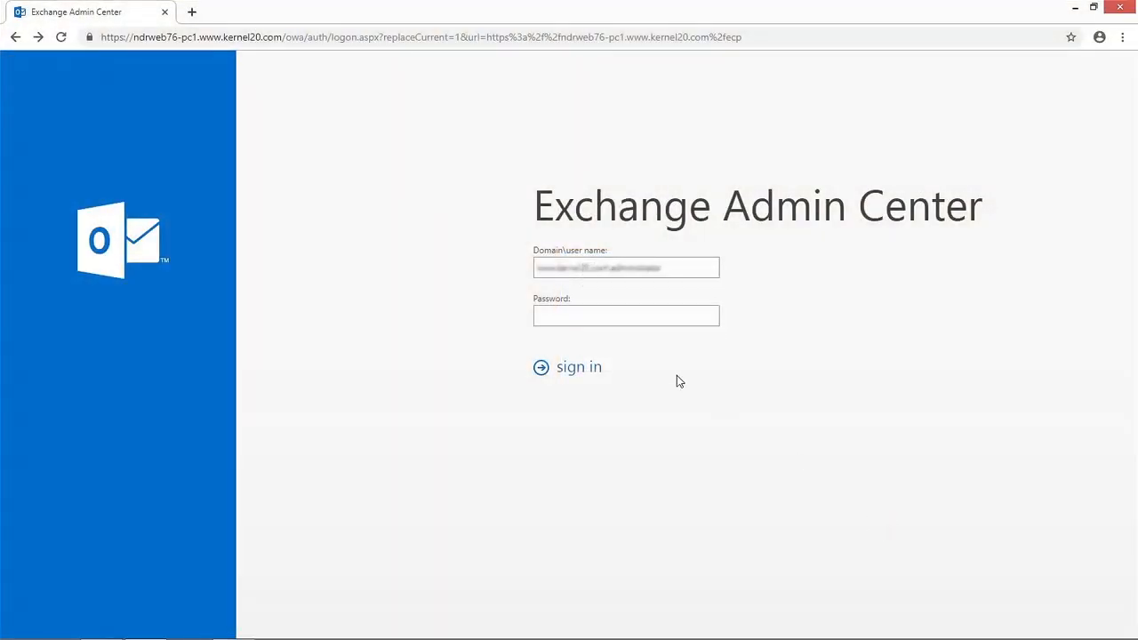
Sign in and view the Recipient Management role group under permissions > admin roles
{"action": "type", "text": "password"}
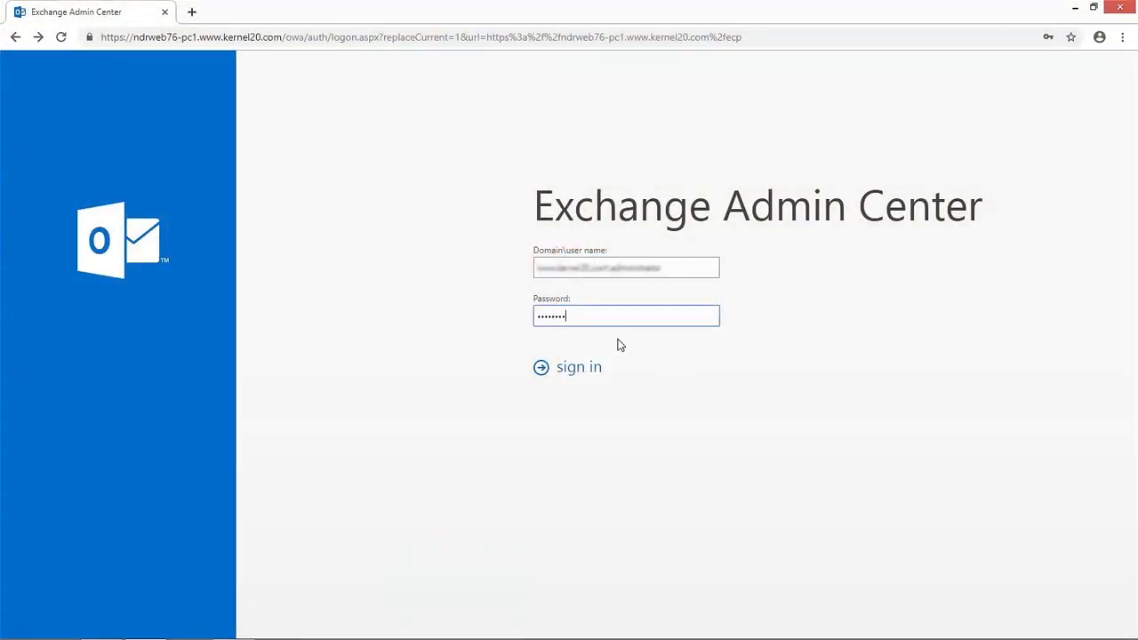
{"action": "left_click", "coordinate": [580, 366]}
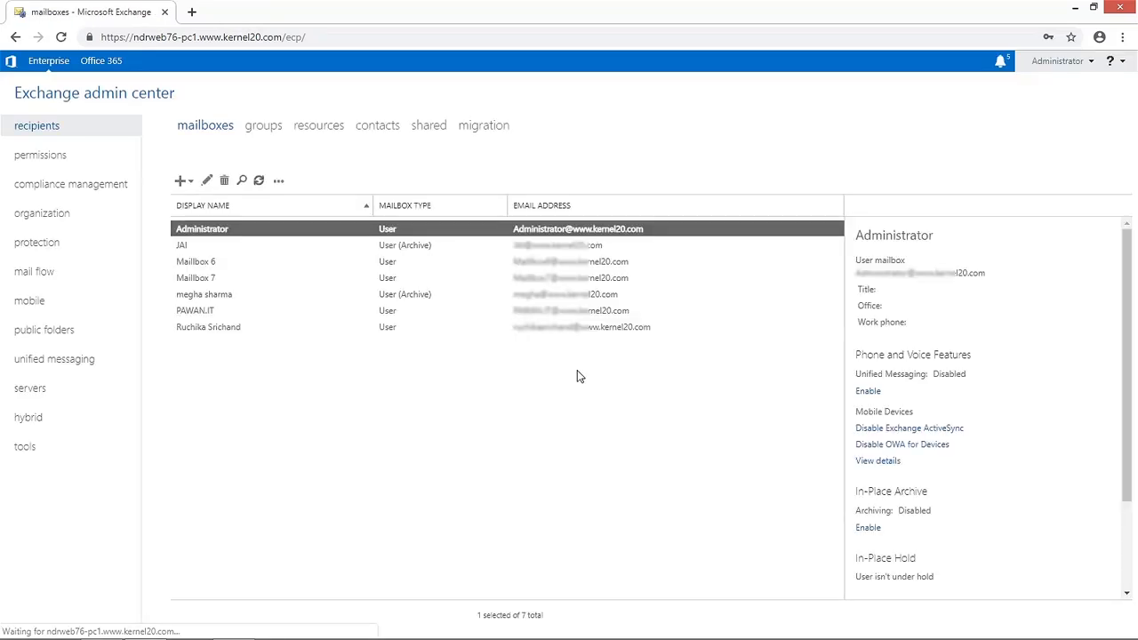
{"action": "left_click", "coordinate": [39, 154]}
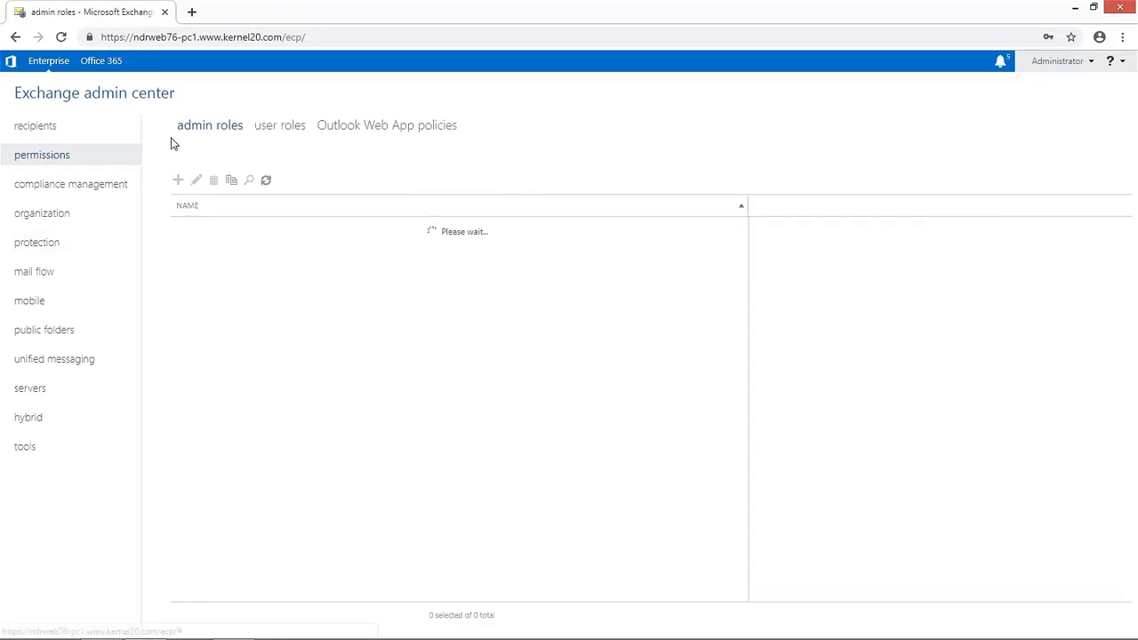
{"action": "left_click", "coordinate": [221, 360]}
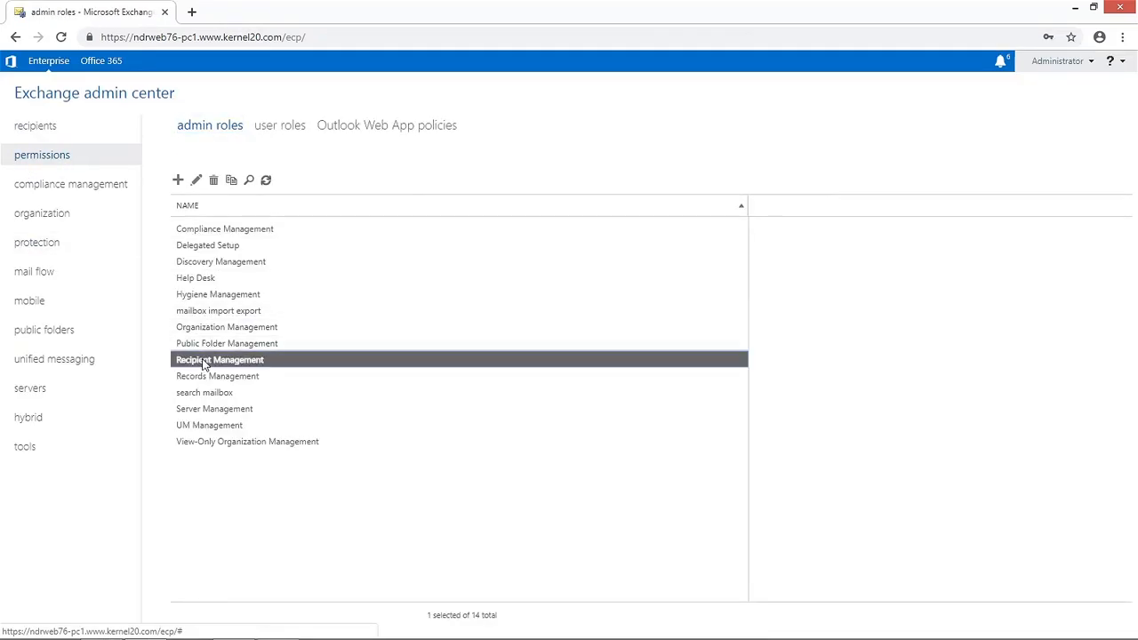
{"action": "left_click", "coordinate": [220, 360]}
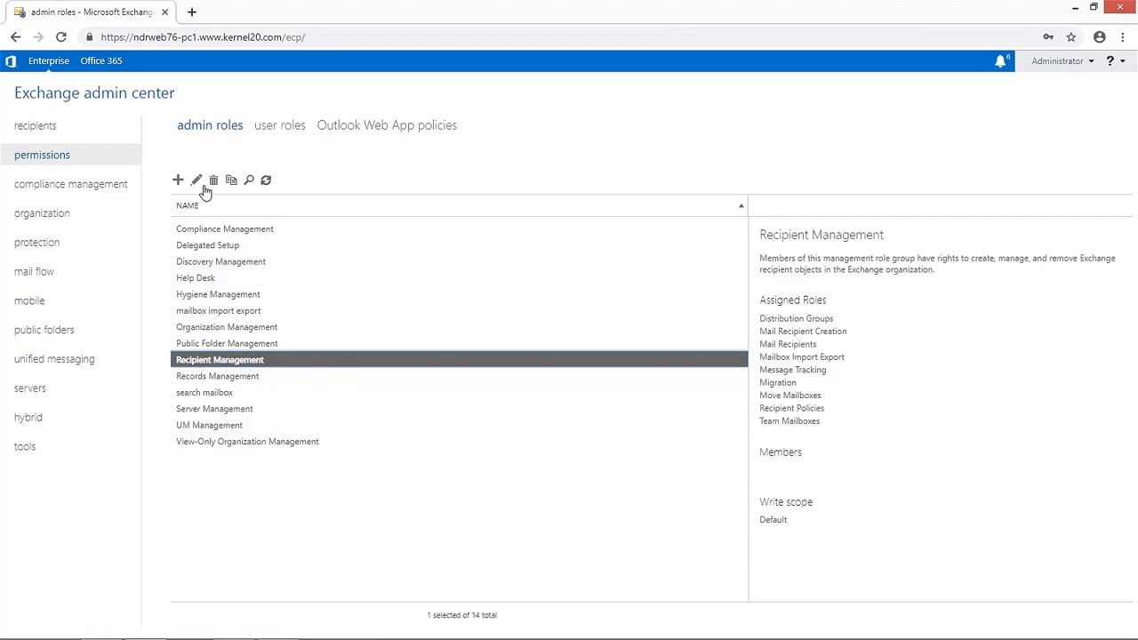
Add a new role group 'Admin' containing the Mailbox Import Export role and save it
{"action": "left_click", "coordinate": [178, 181]}
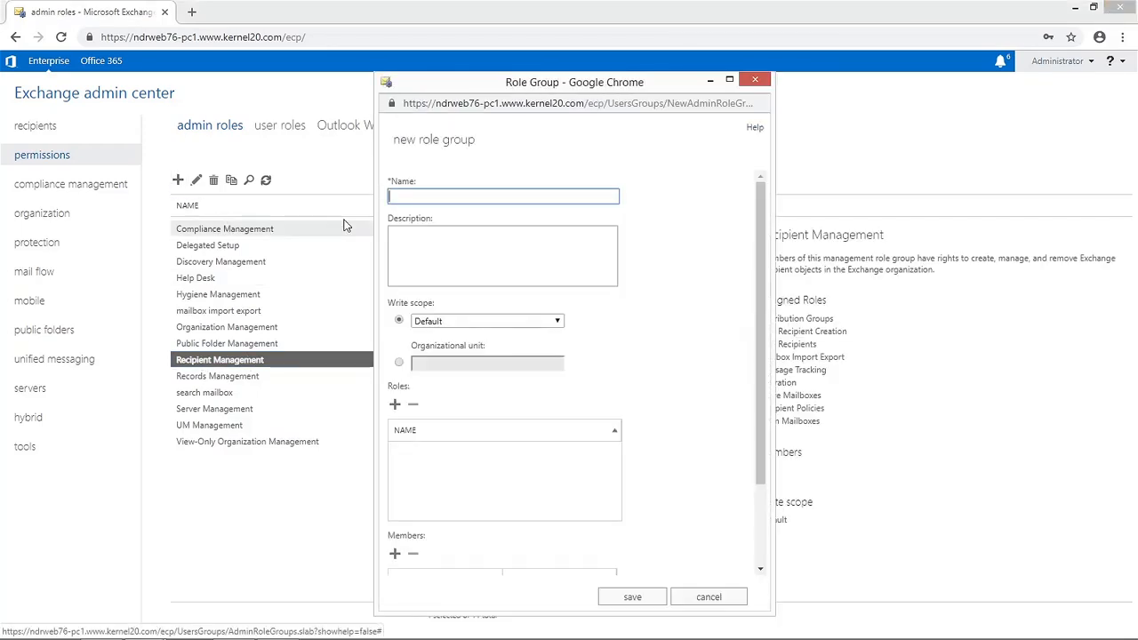
{"action": "type", "text": "Admin"}
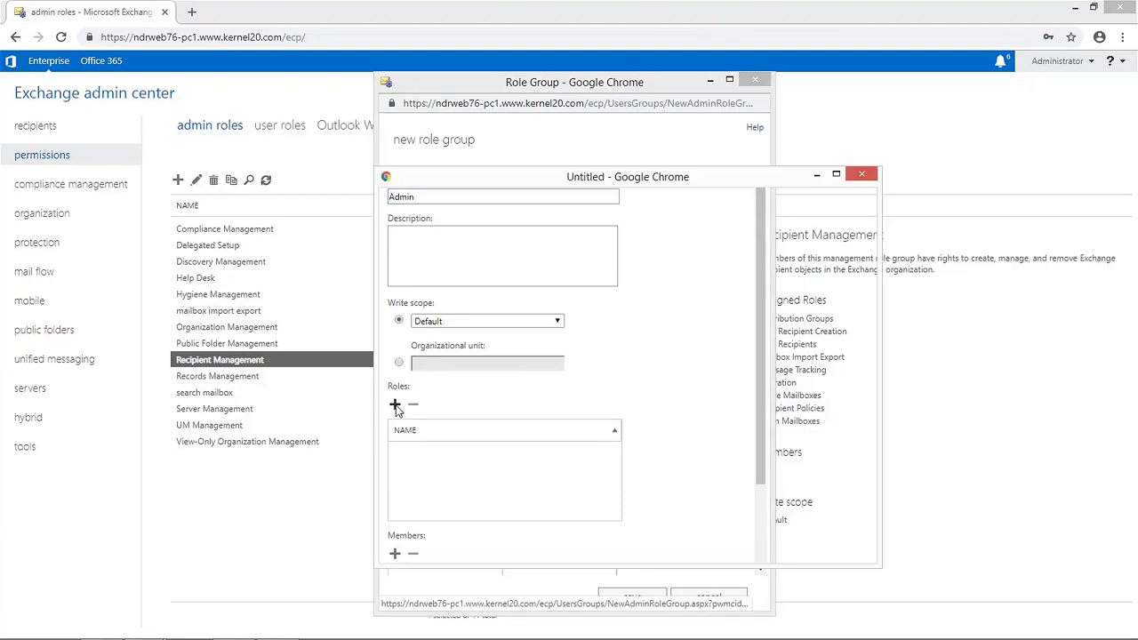
{"action": "left_click", "coordinate": [394, 405]}
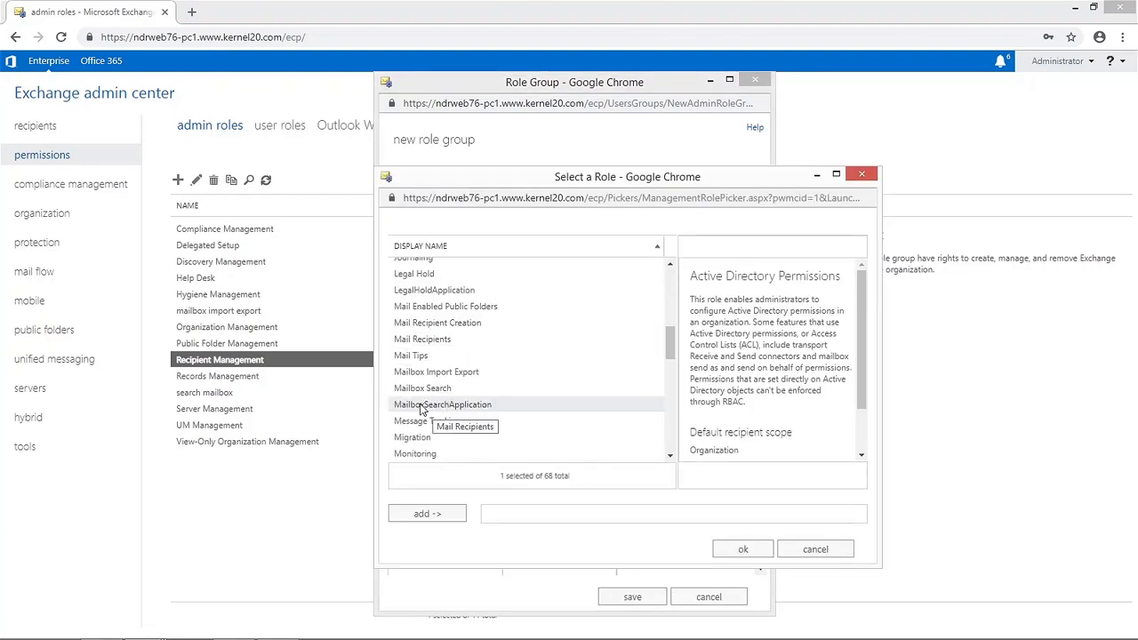
{"action": "left_click", "coordinate": [436, 371]}
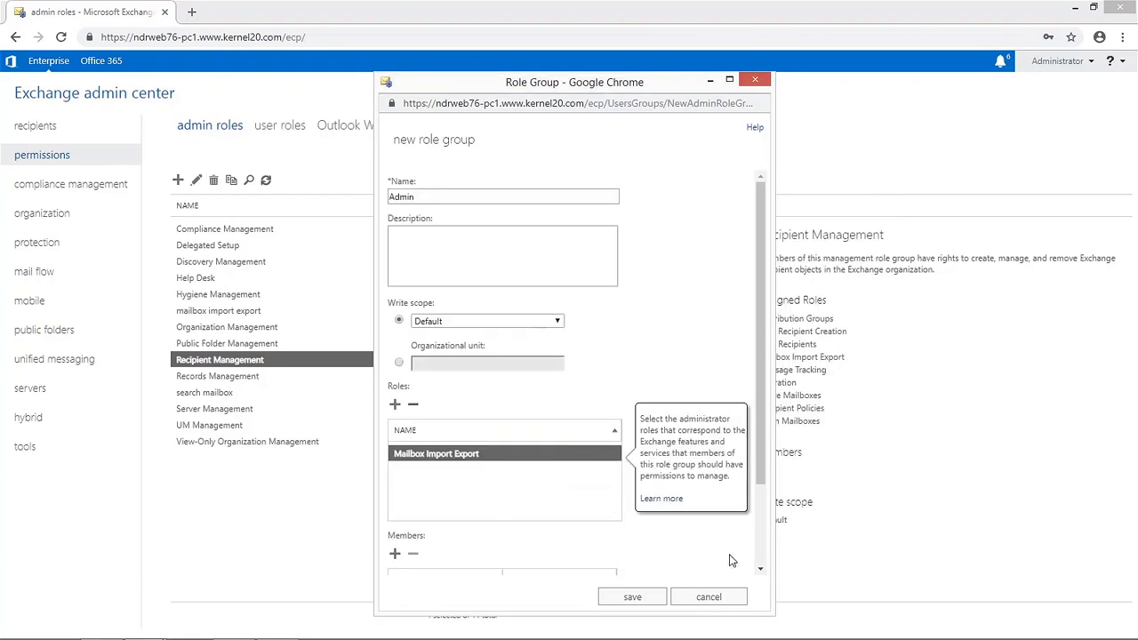
{"action": "left_click", "coordinate": [631, 597]}
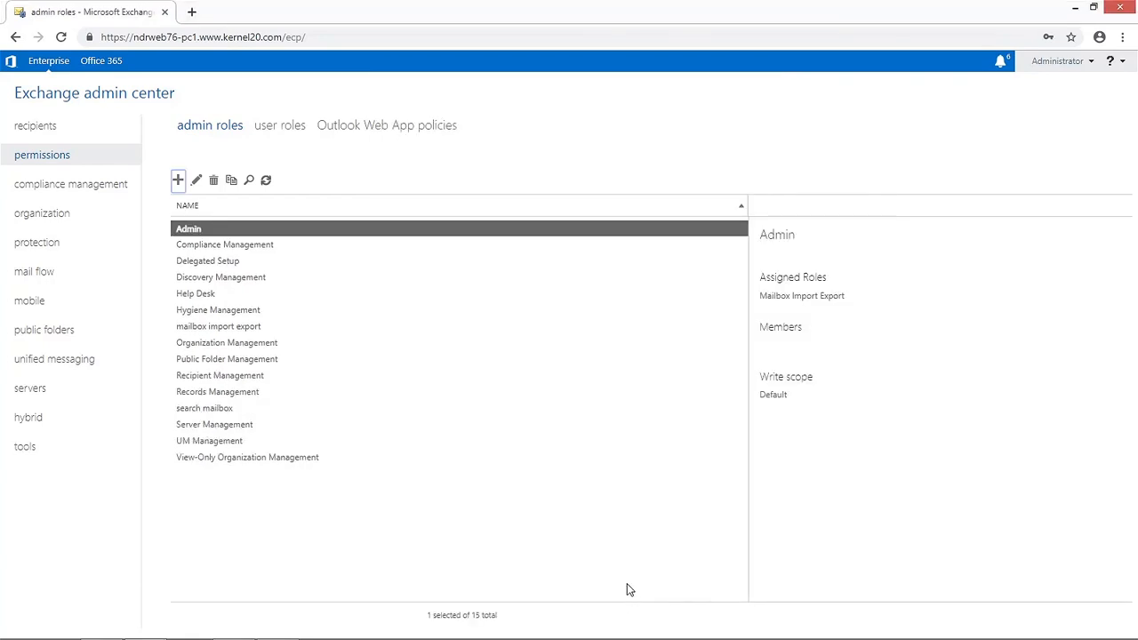
Select the fifth mailbox under recipients > mailboxes and show its More actions
{"action": "left_click", "coordinate": [36, 124]}
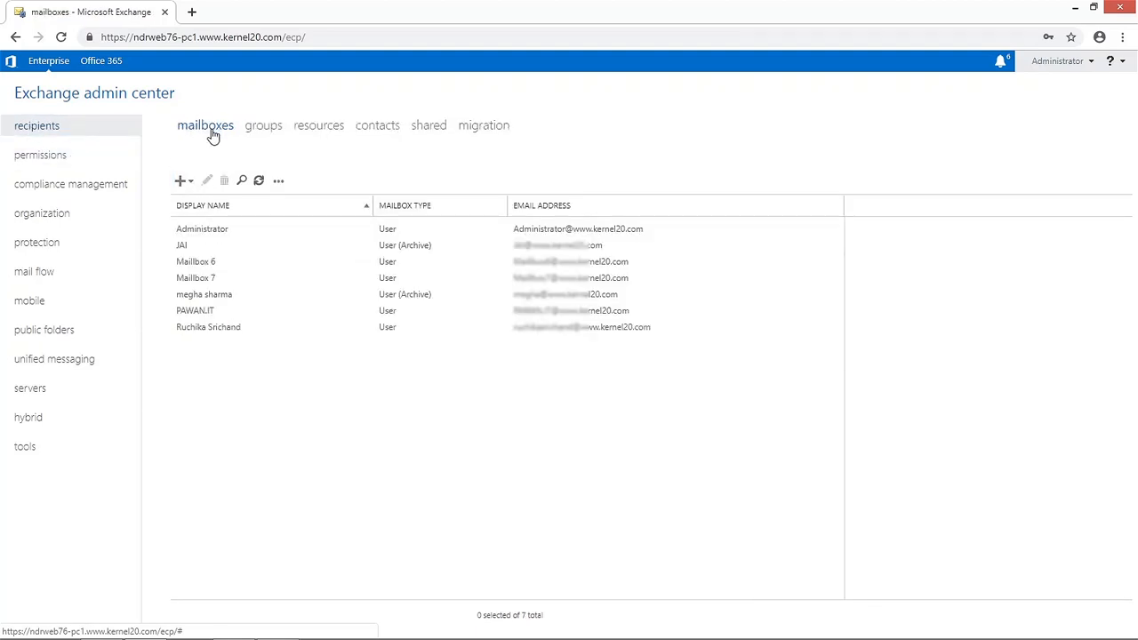
{"action": "left_click", "coordinate": [203, 295]}
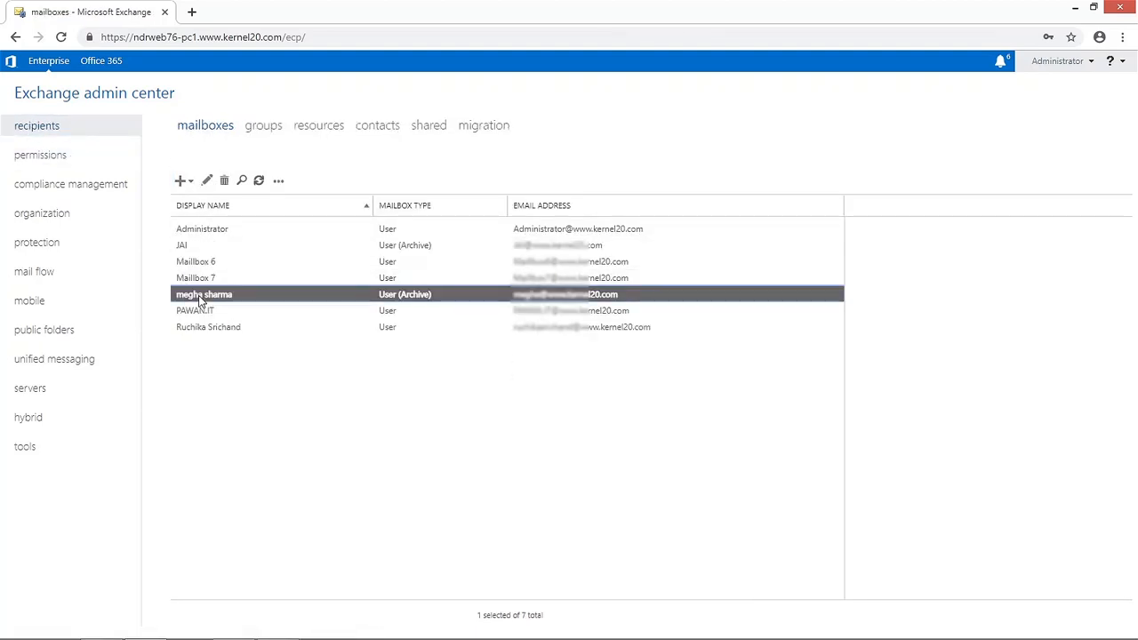
{"action": "left_click", "coordinate": [277, 181]}
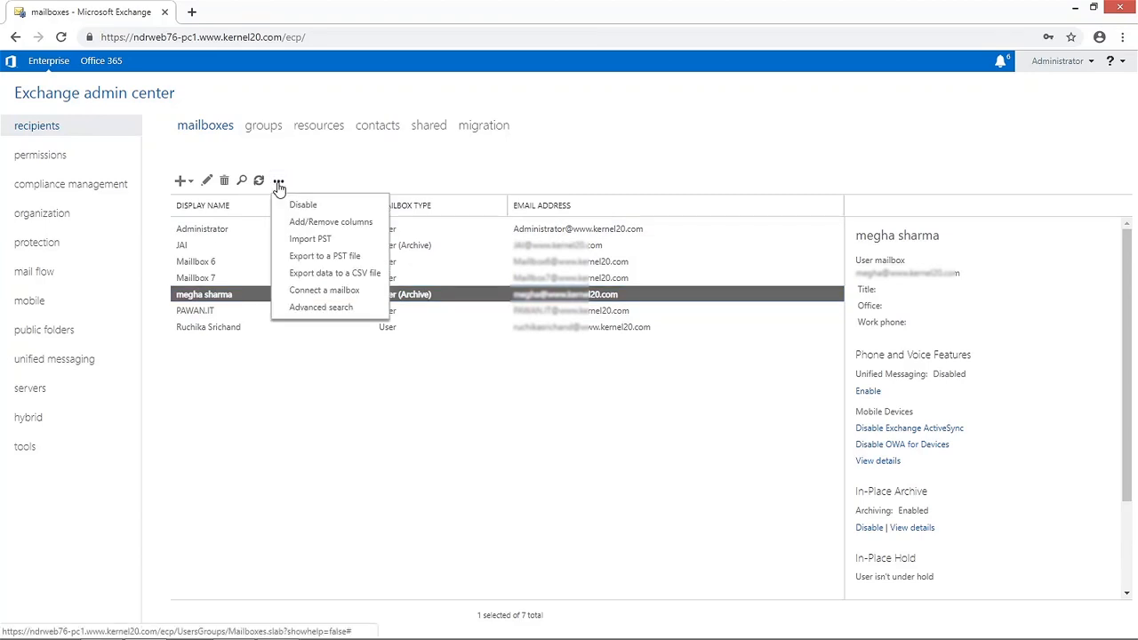
{"action": "mouse_move", "coordinate": [331, 259]}
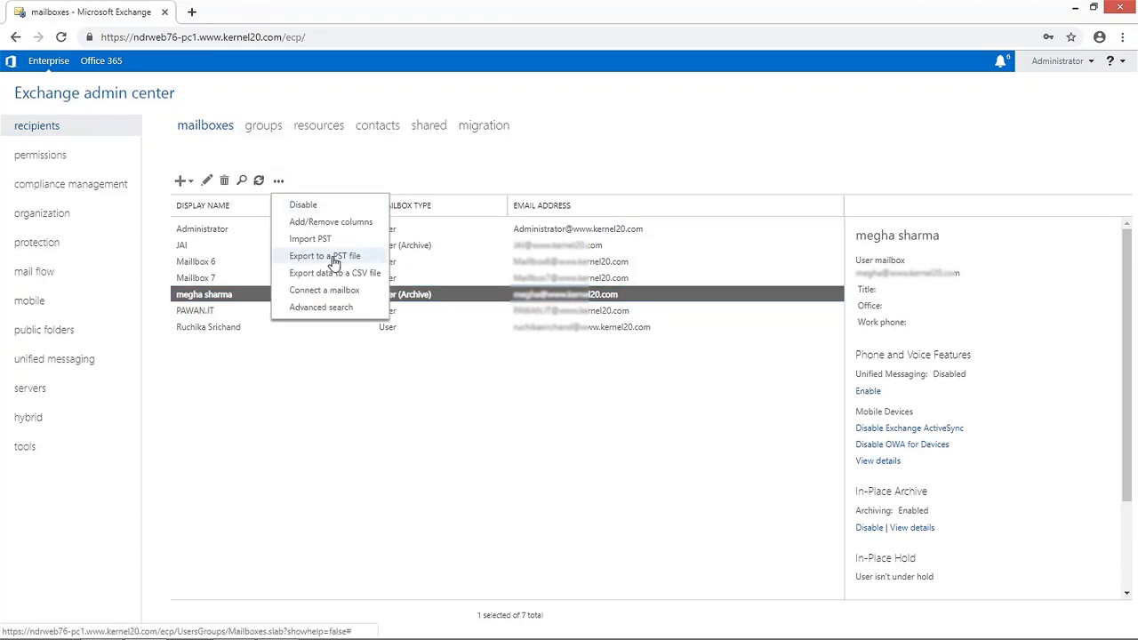
Start a PST export to \\EXCH13CLIENT\Users\administrator\Desktop\shared\TESTPST.PST
{"action": "left_click", "coordinate": [324, 256]}
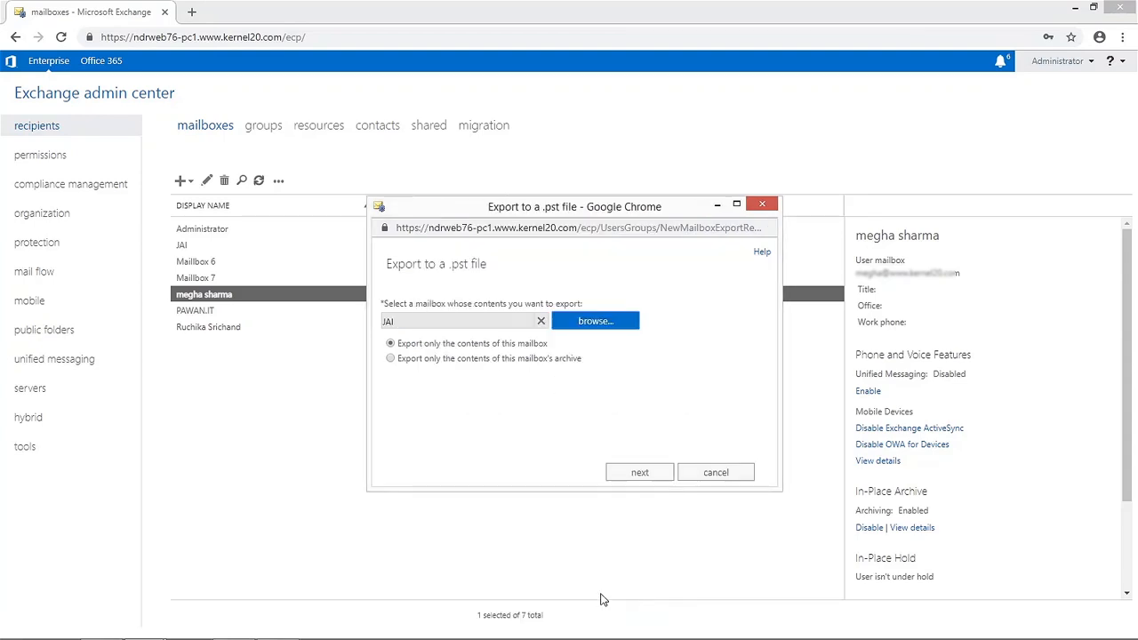
{"action": "left_click", "coordinate": [640, 472]}
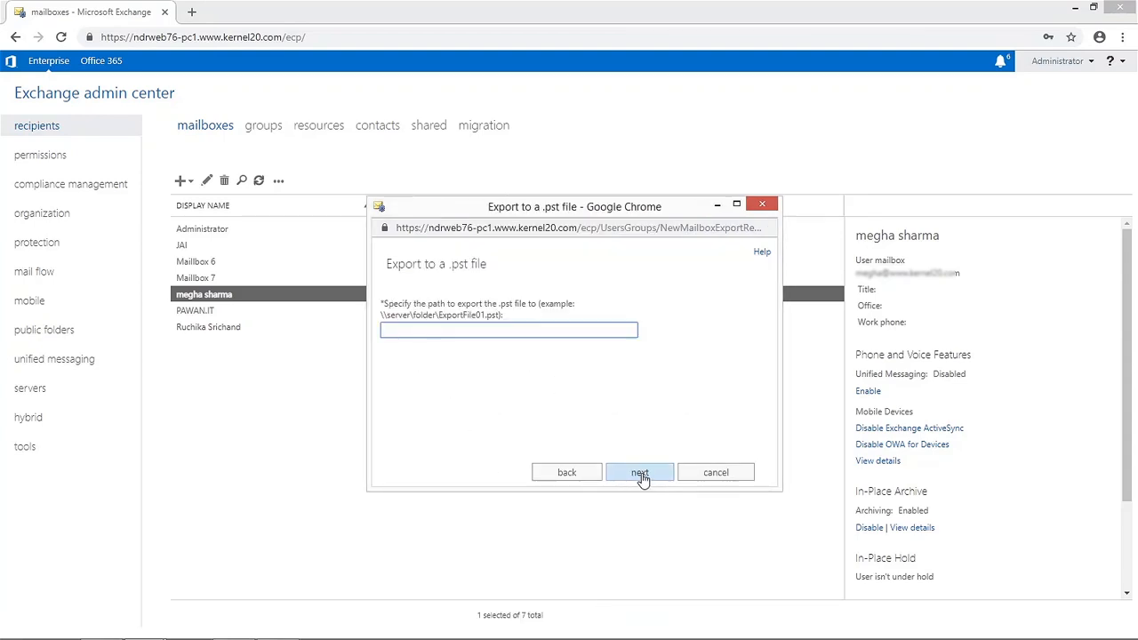
{"action": "left_click", "coordinate": [509, 329]}
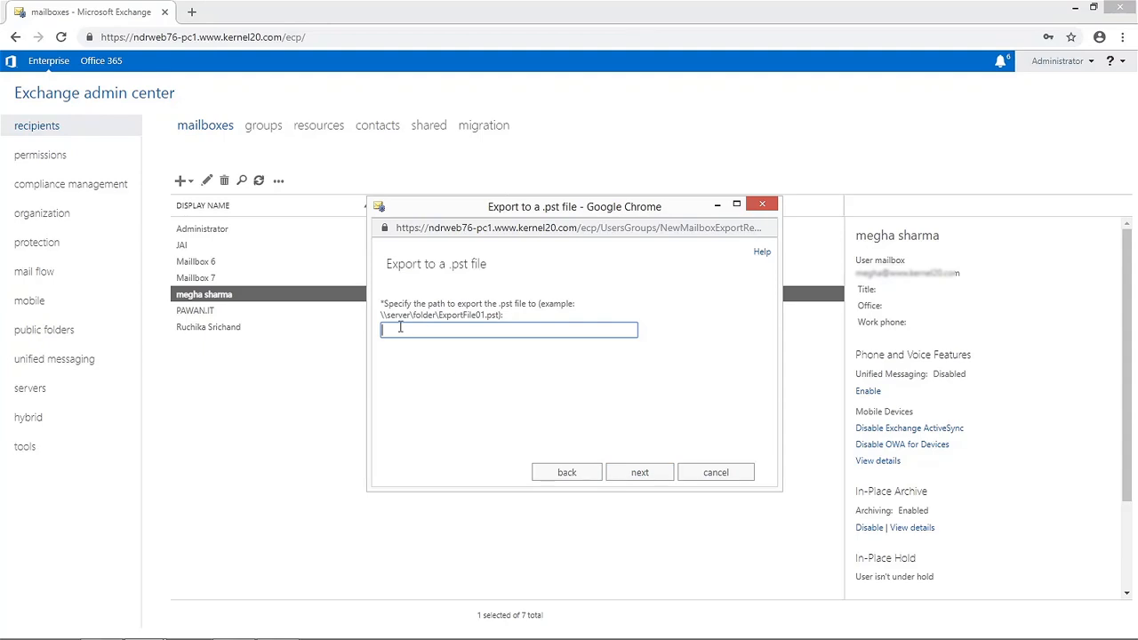
{"action": "type", "text": "\\\\EXCH13CLIENT\\Users\\administrator\\Desktop\\shared\\TESTPST.PST"}
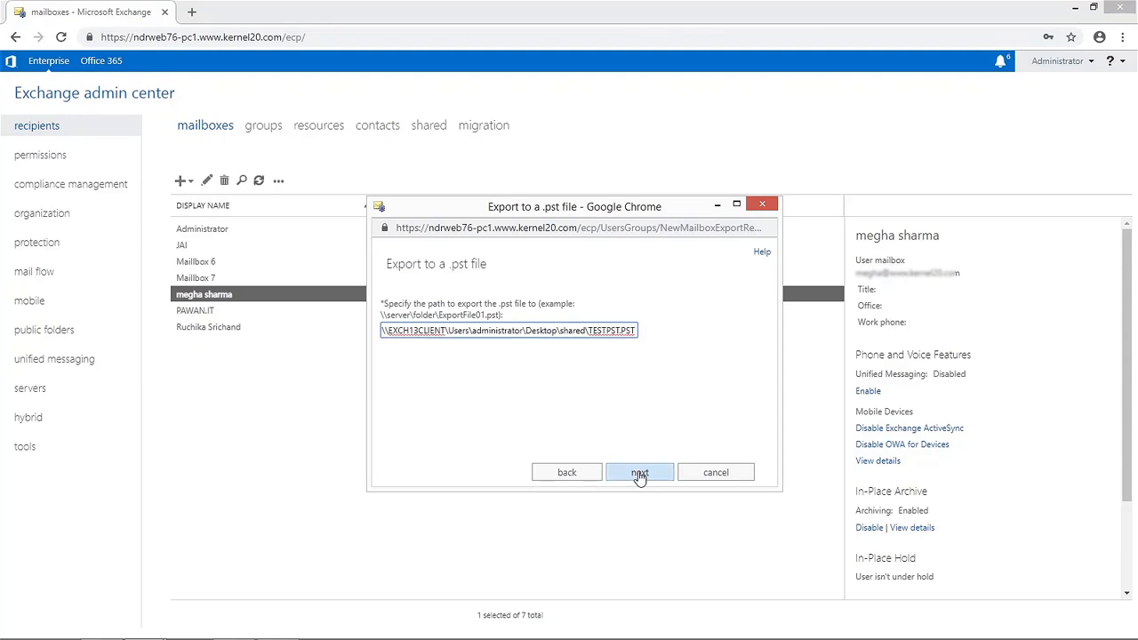
Finish the export request and view the alert showing it queued
{"action": "left_click", "coordinate": [640, 472]}
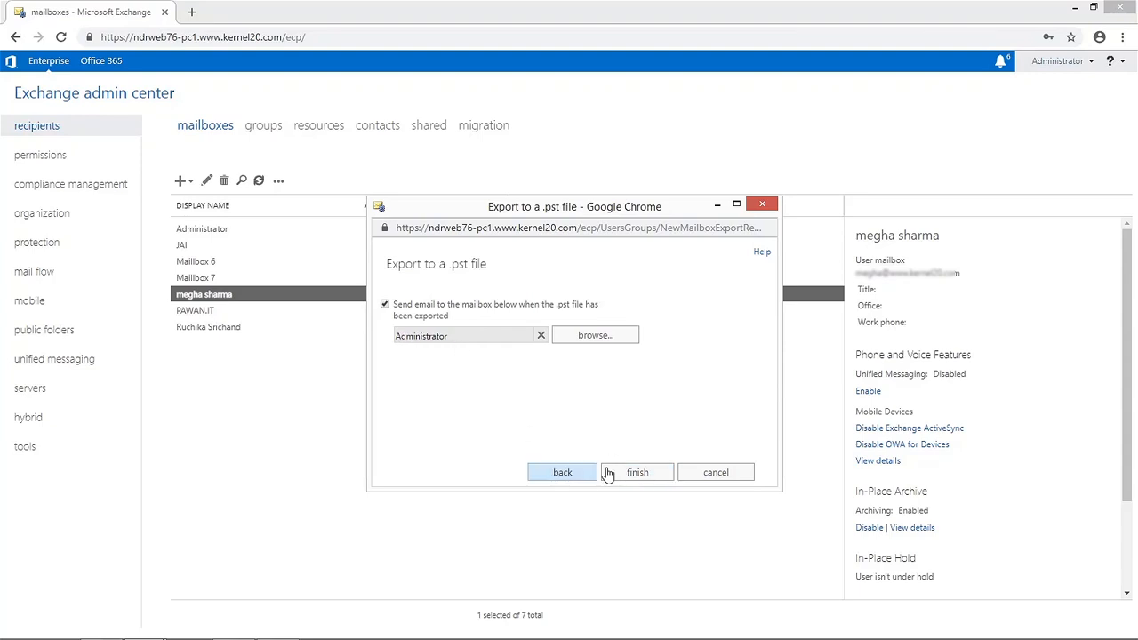
{"action": "left_click", "coordinate": [636, 473]}
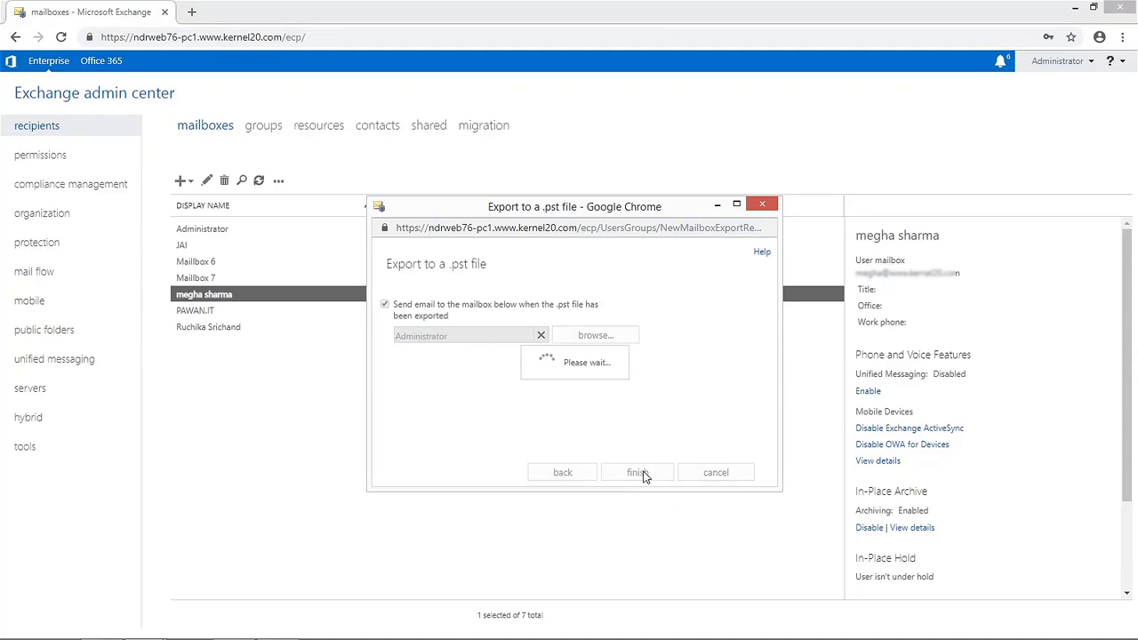
{"action": "left_click", "coordinate": [636, 473]}
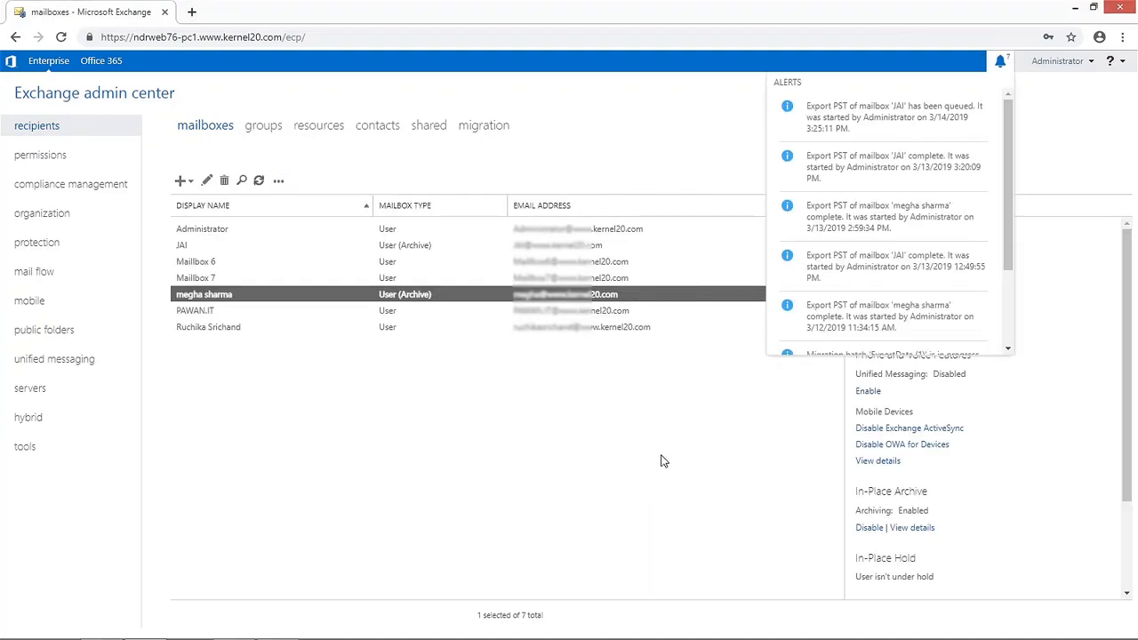